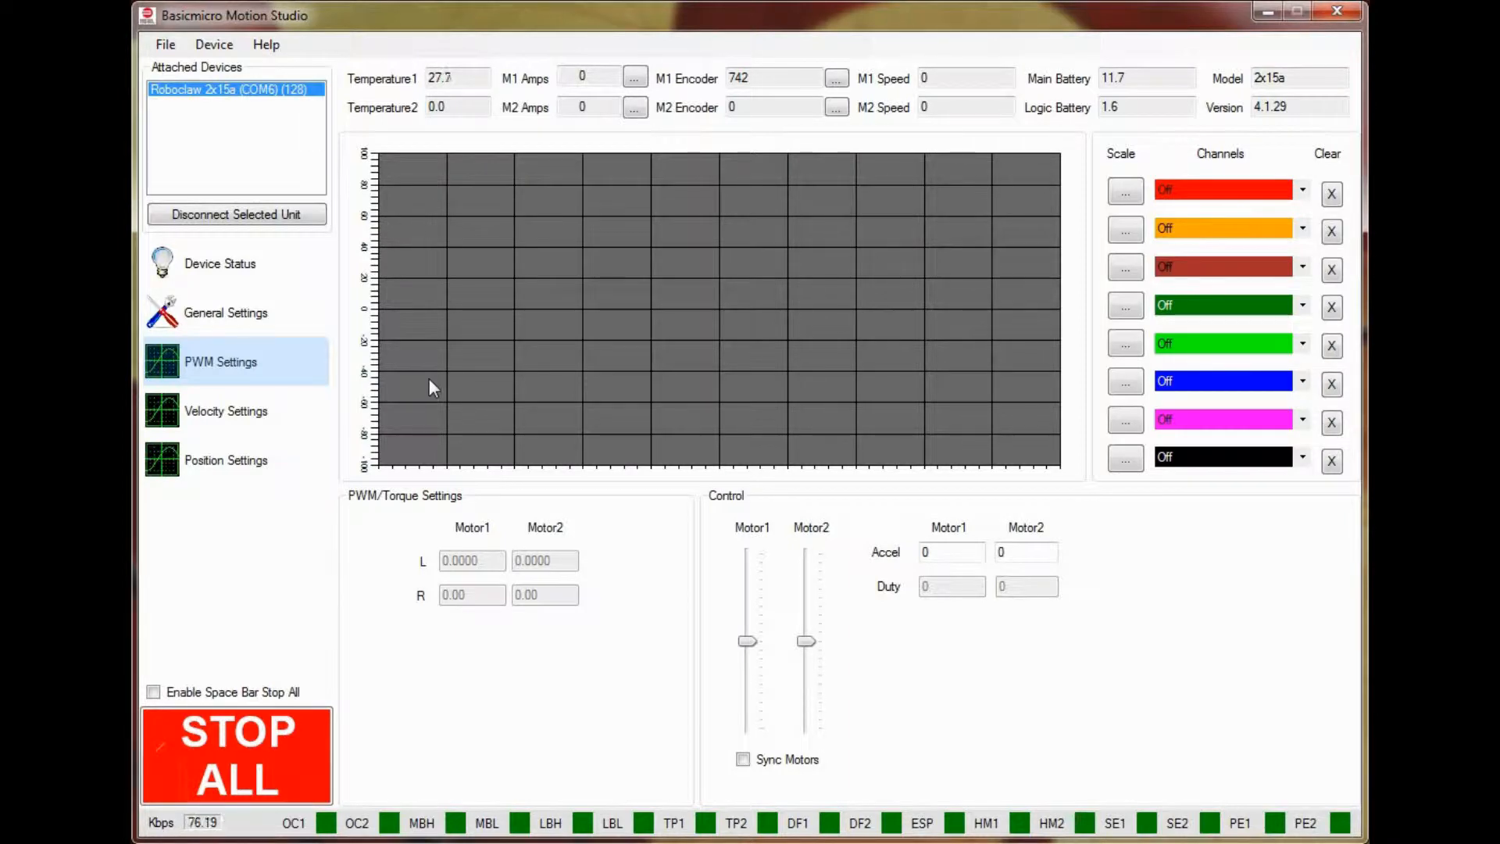
mouse_move(487, 423)
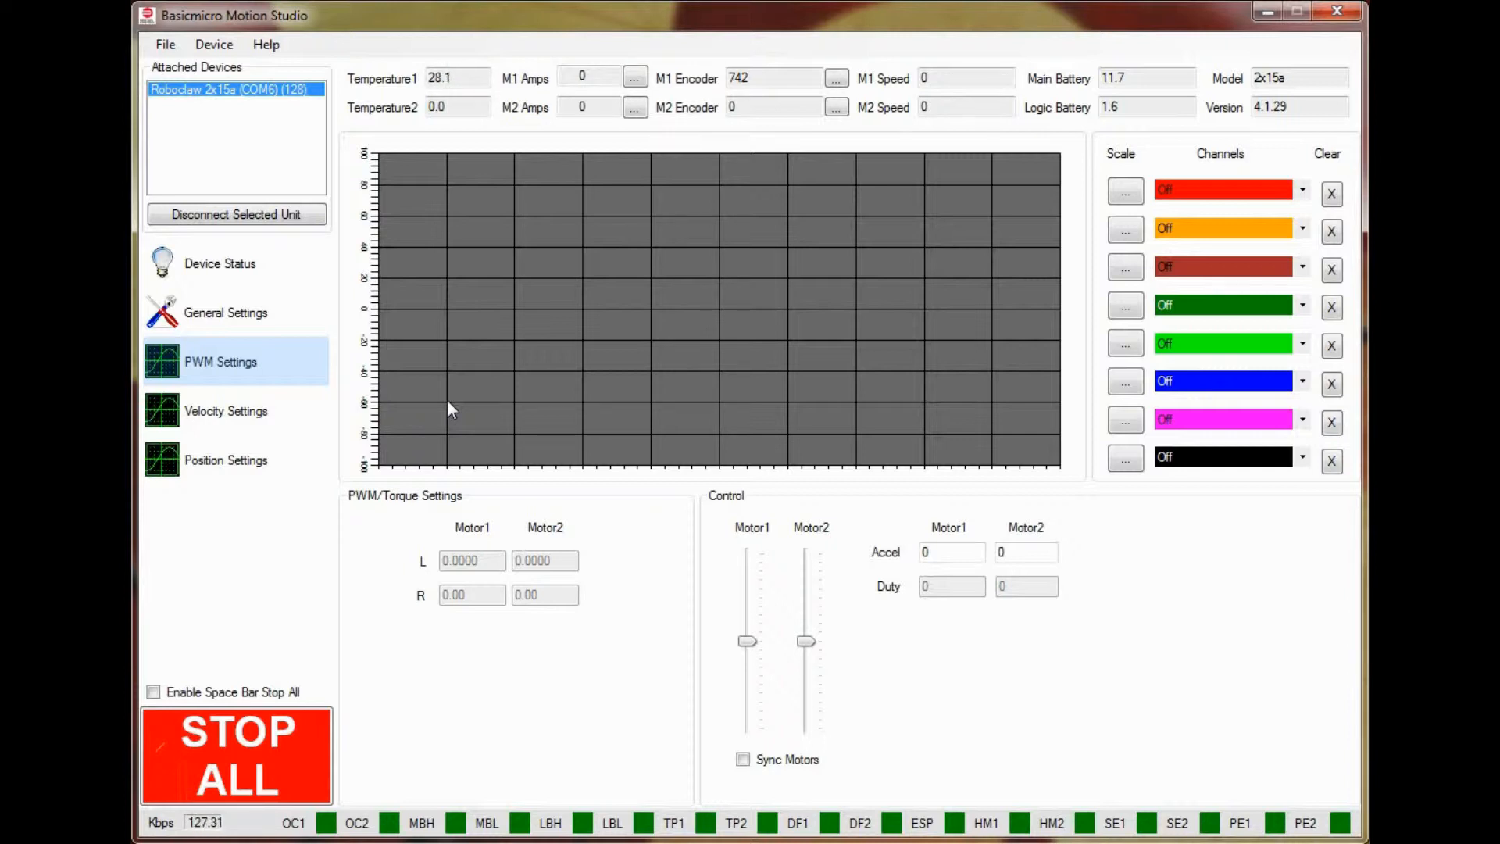
Show the RoboClaw's Velocity Settings page with zeroed PID and QPPS values
click(224, 411)
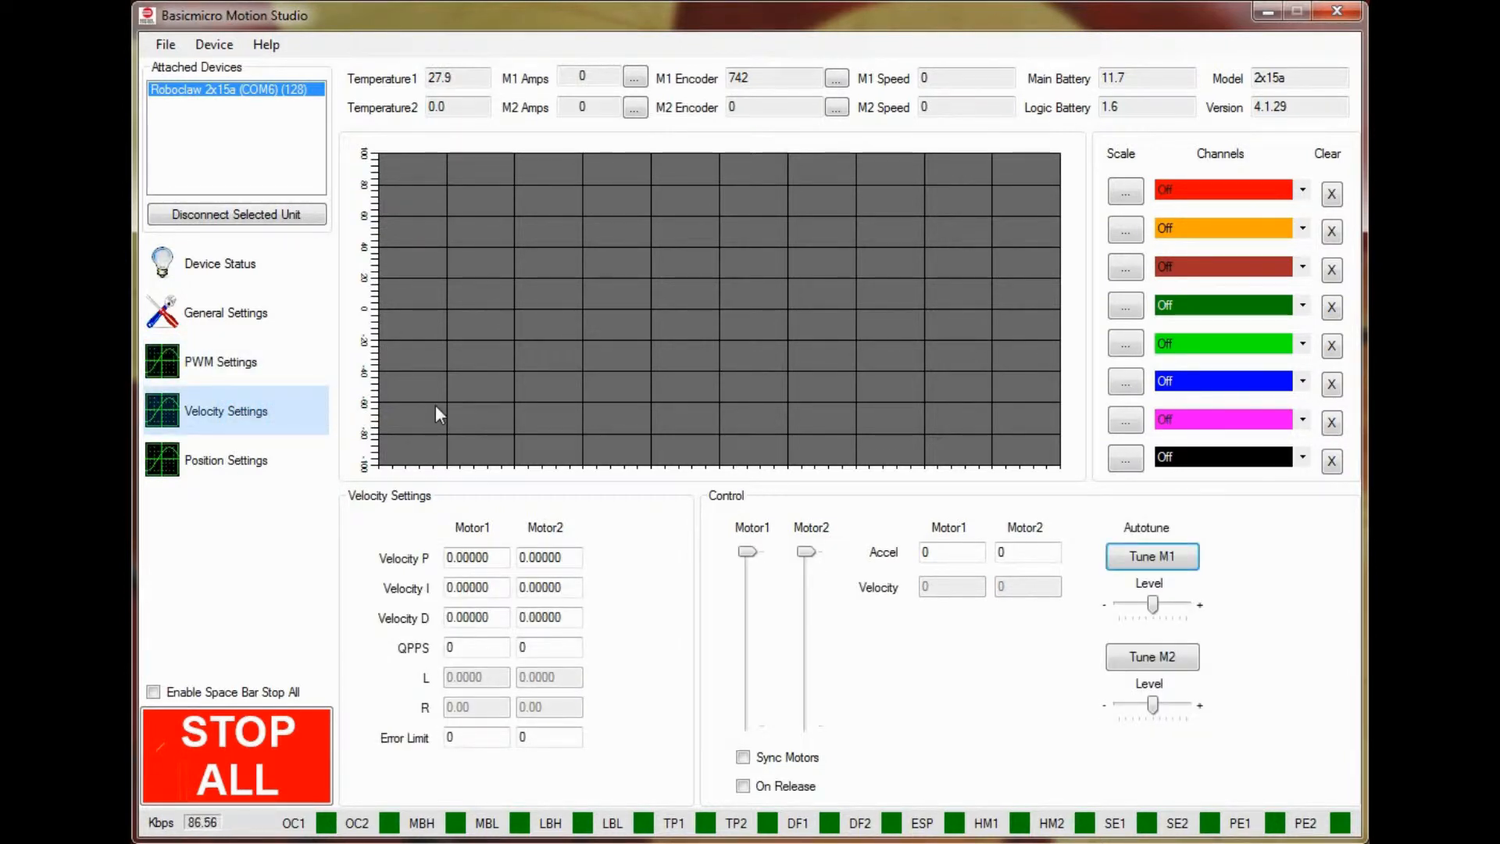
mouse_move(1212, 624)
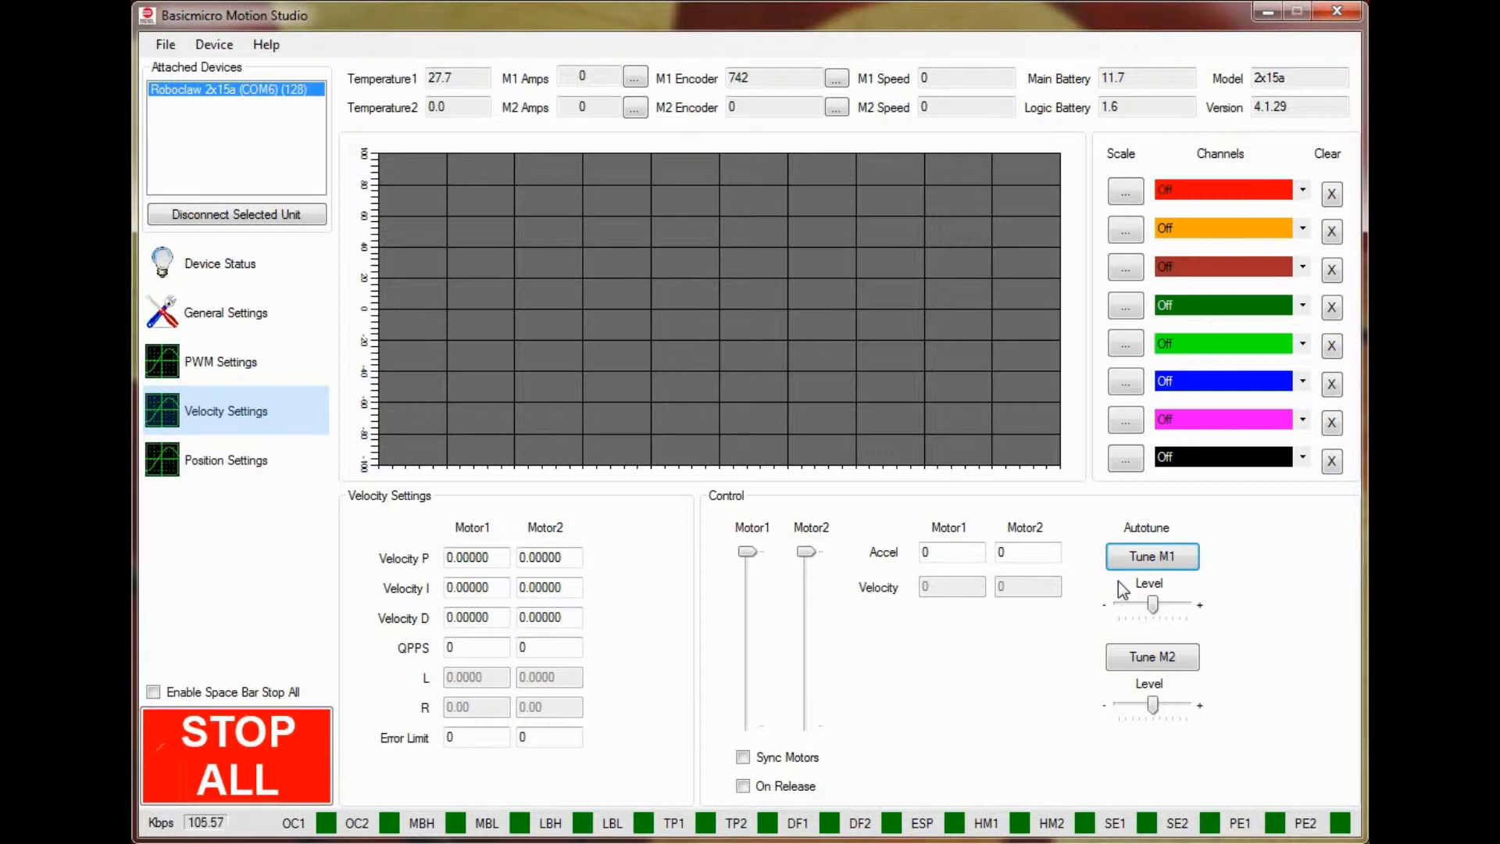
mouse_move(1152, 556)
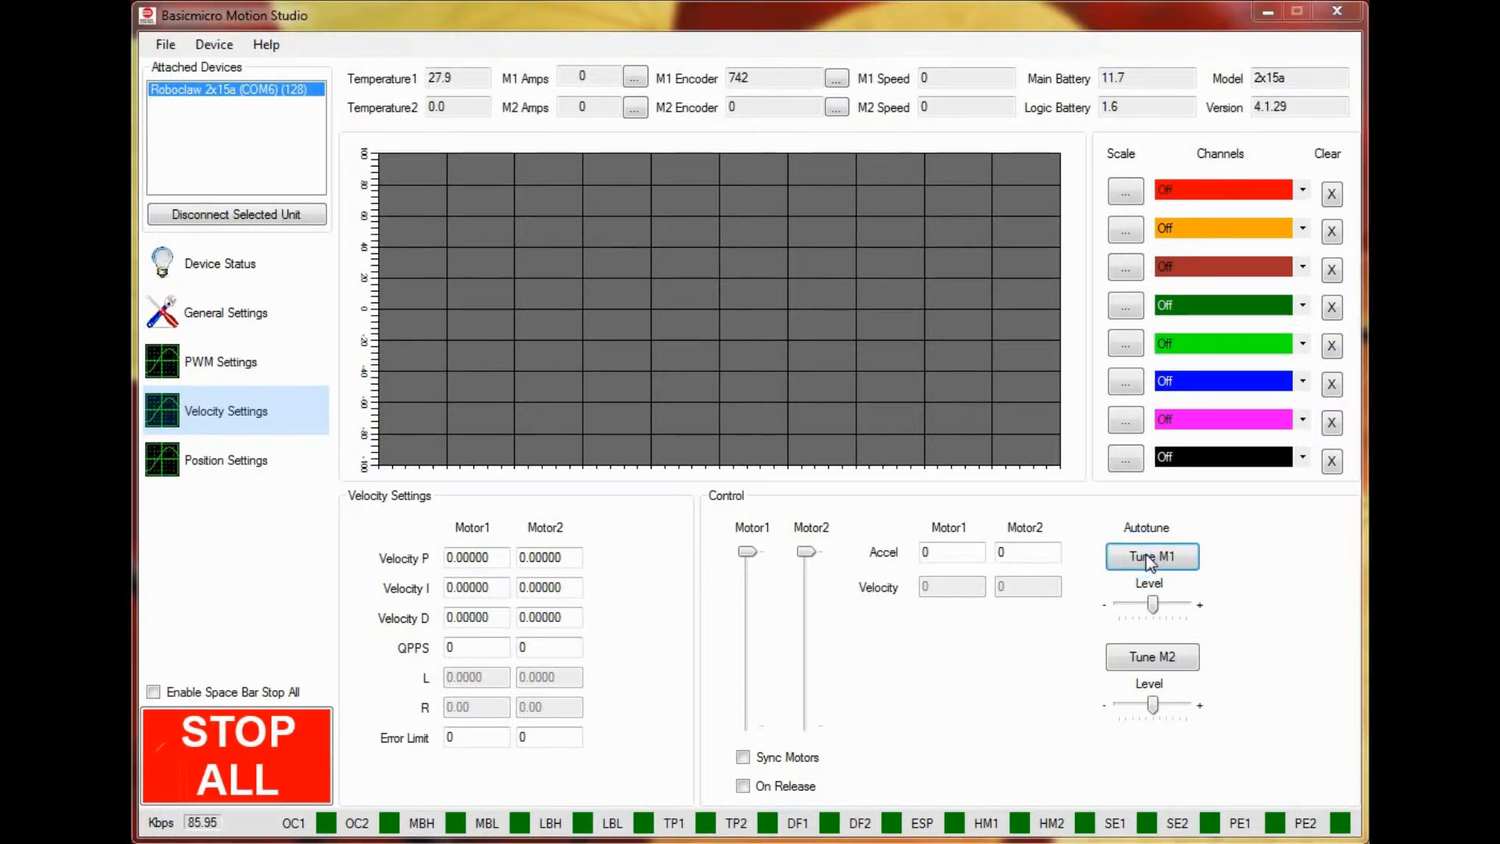
Run velocity autotune on motor 1, yielding P 1.36868, I 0.21607 and QPPS 13875
click(1151, 556)
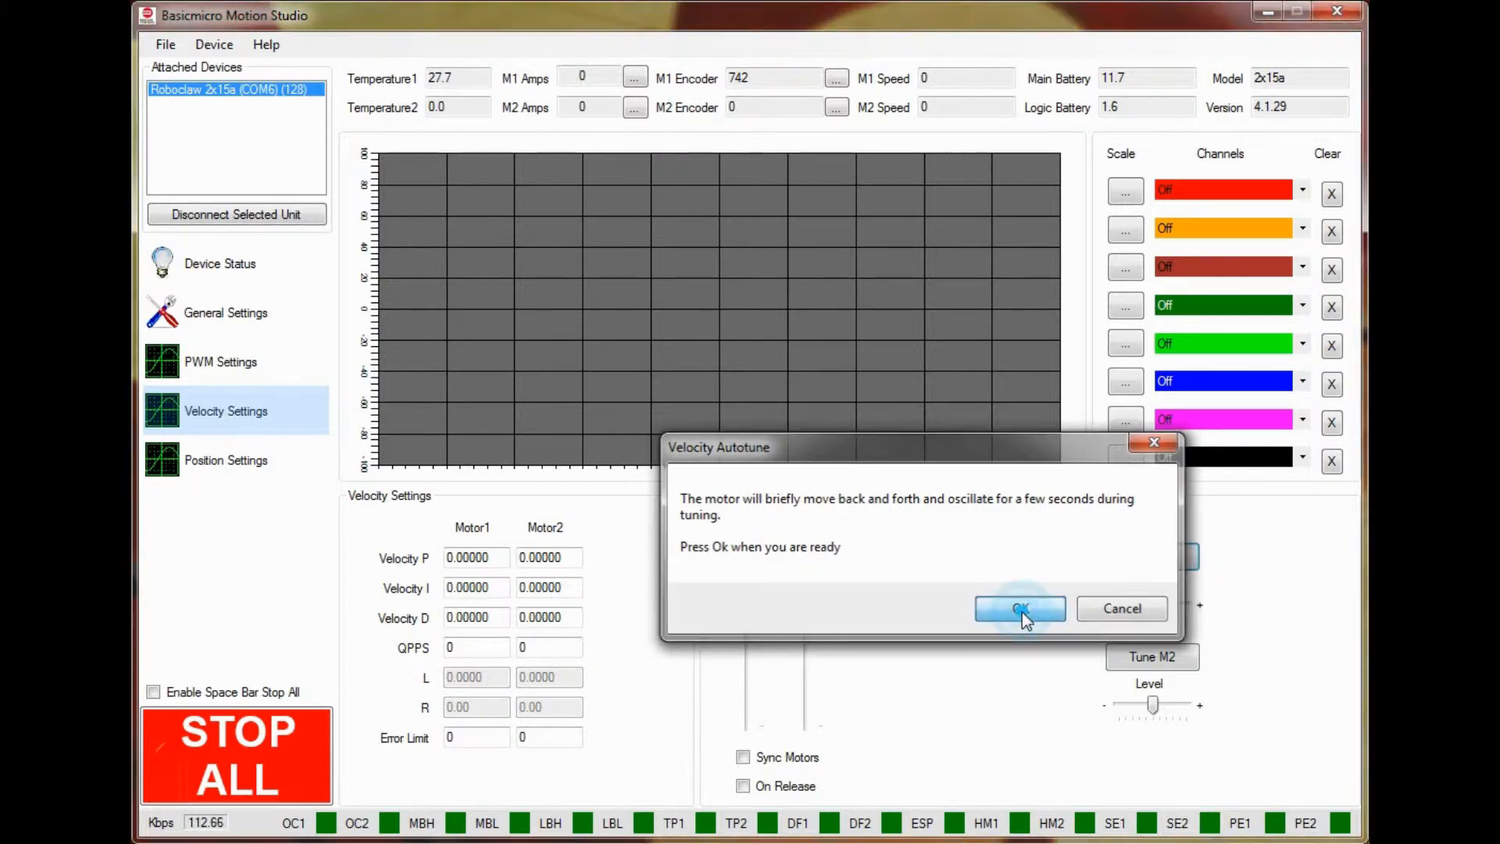
click(1019, 609)
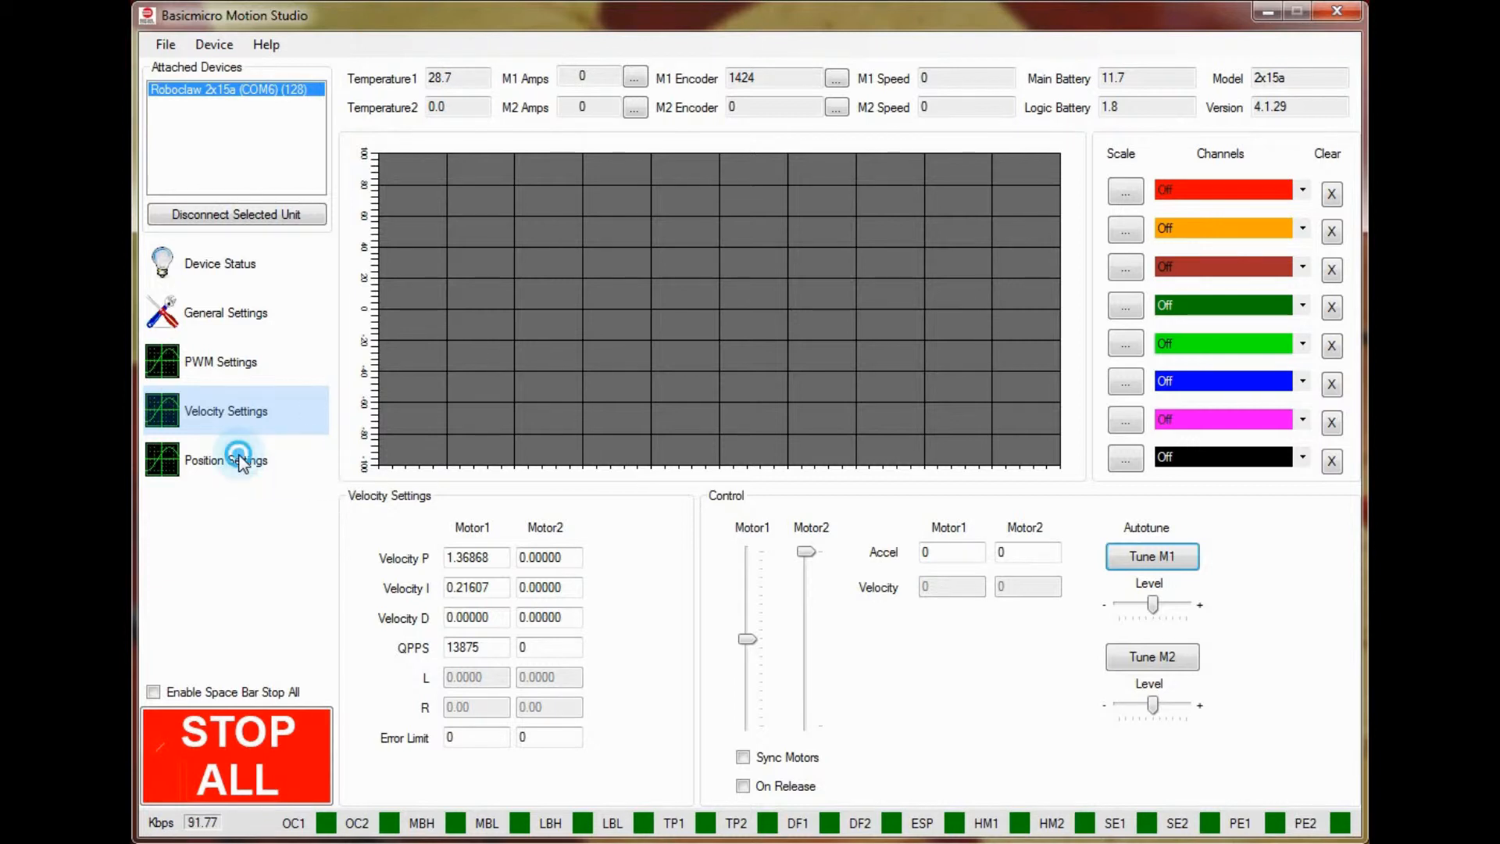
Show the Position Settings page carrying motor 1's tuned velocity values
click(225, 459)
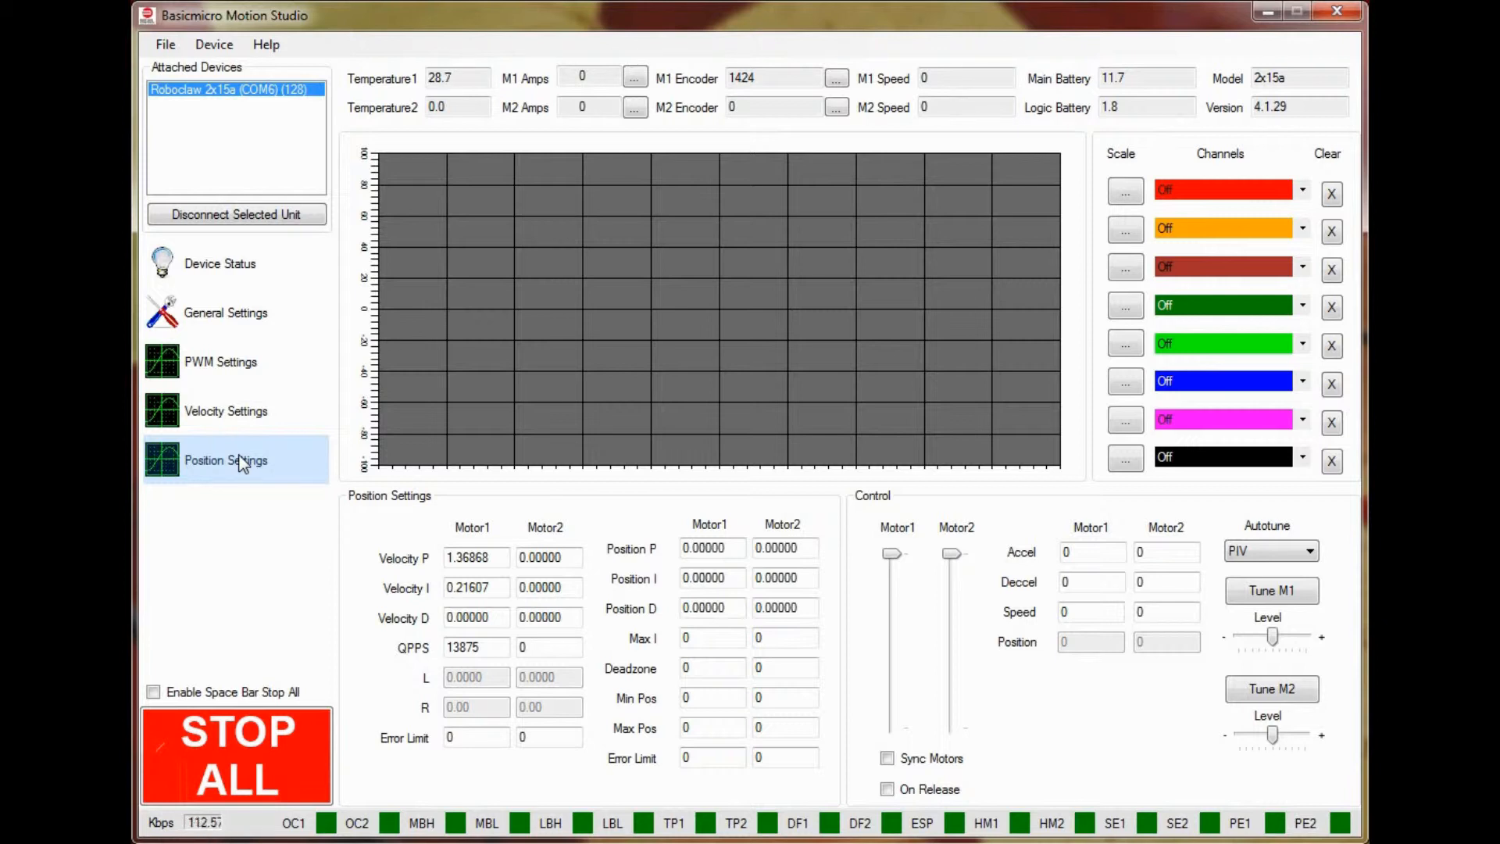
click(1303, 550)
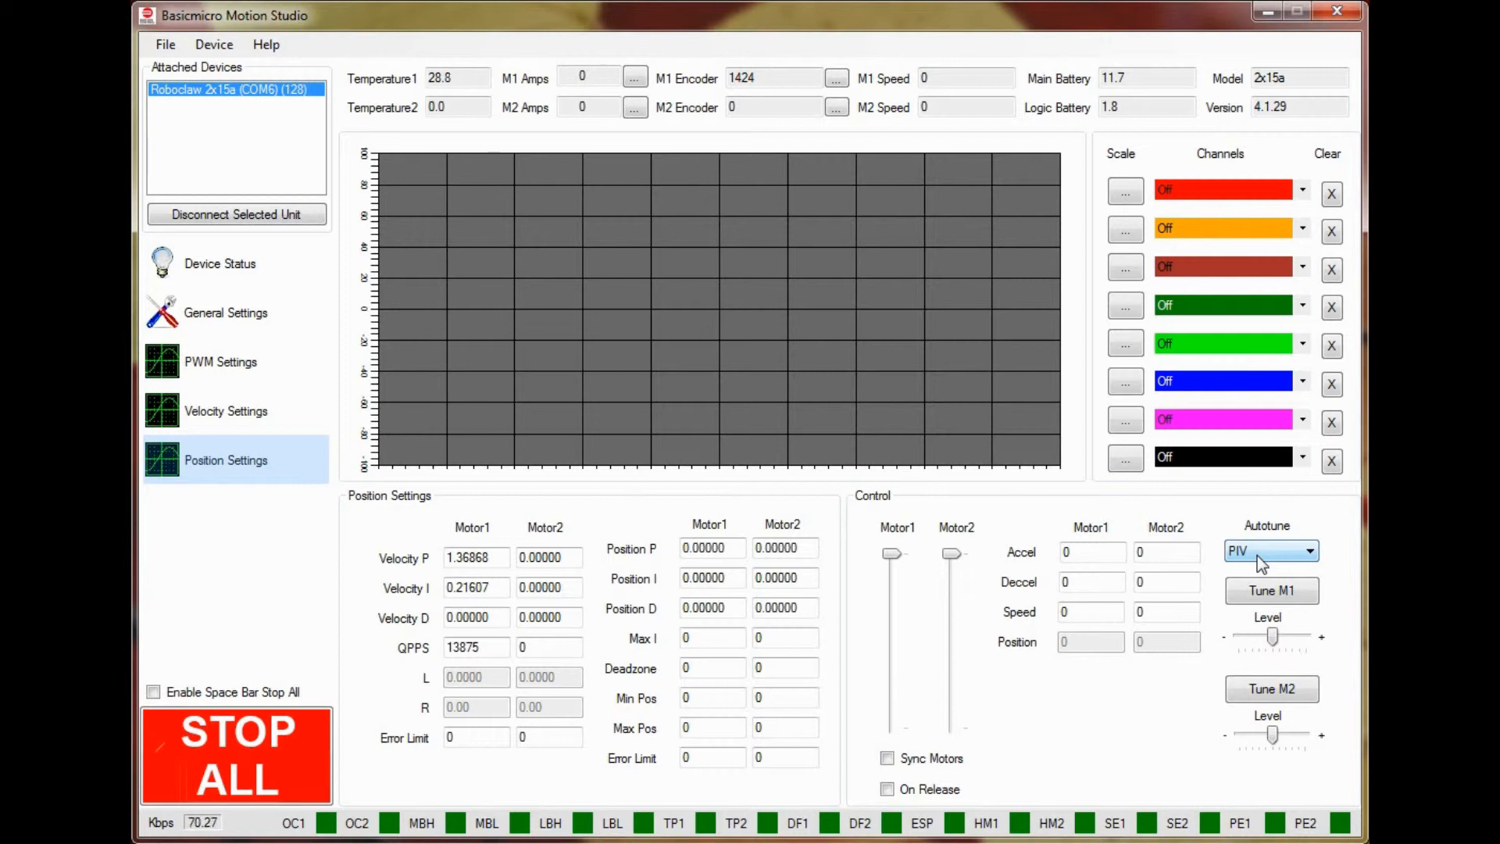
Launch a PIV position autotune on motor 1 and accept its warning prompt
click(1309, 550)
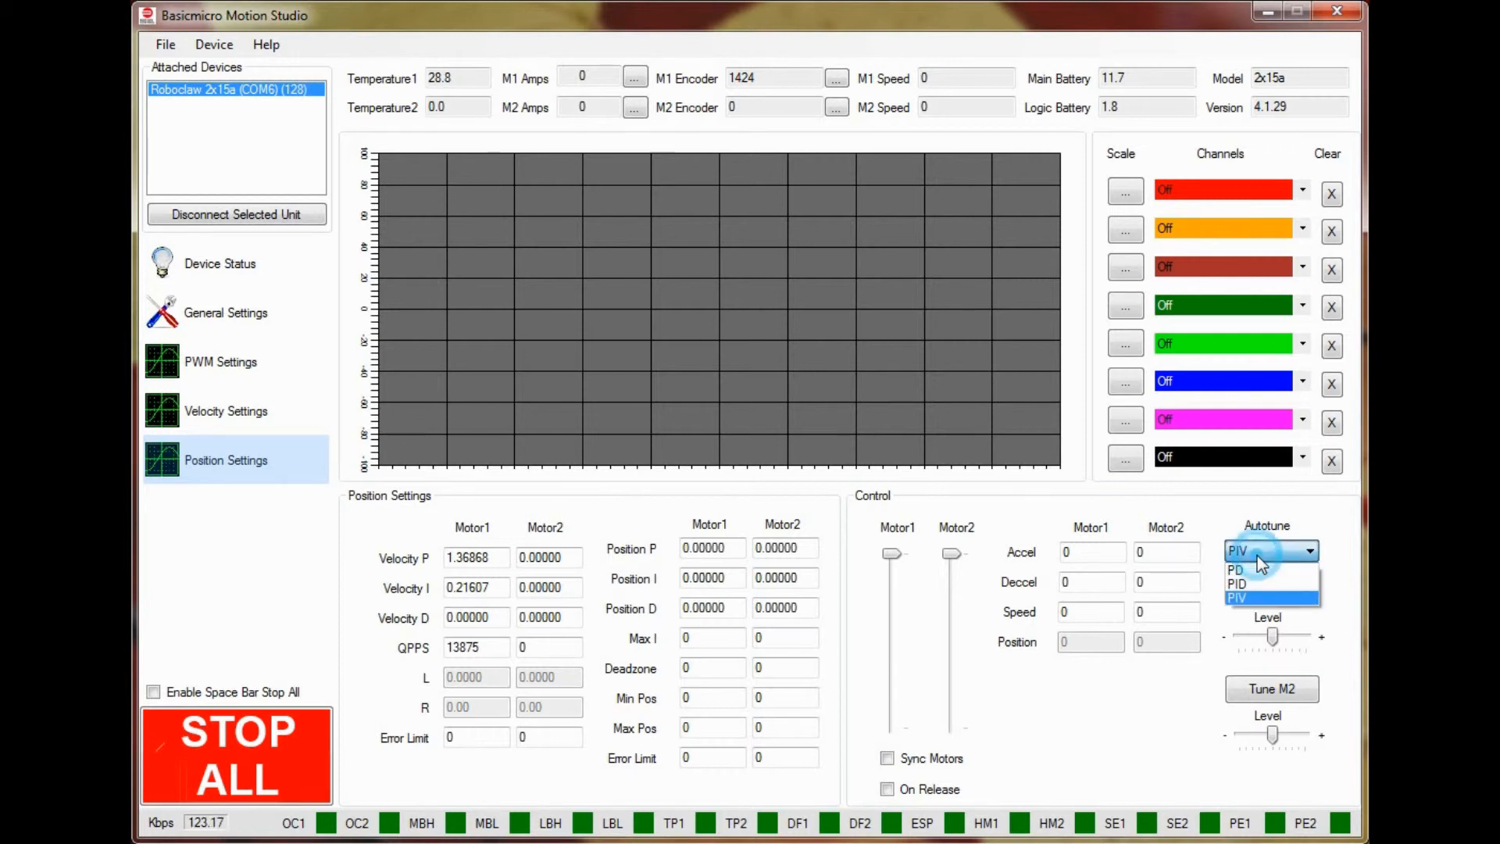
click(1237, 597)
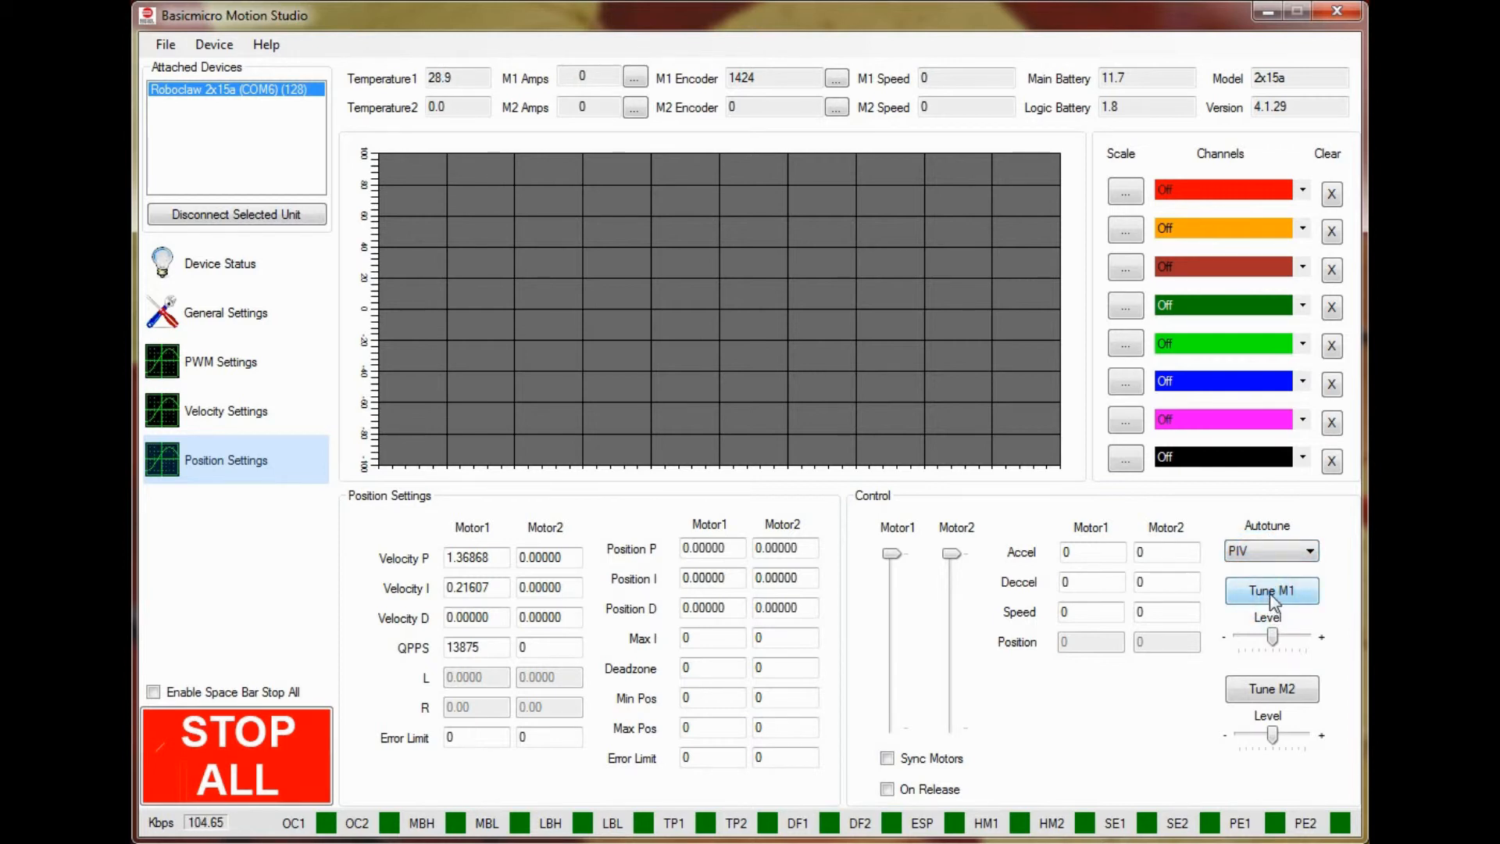
click(1271, 590)
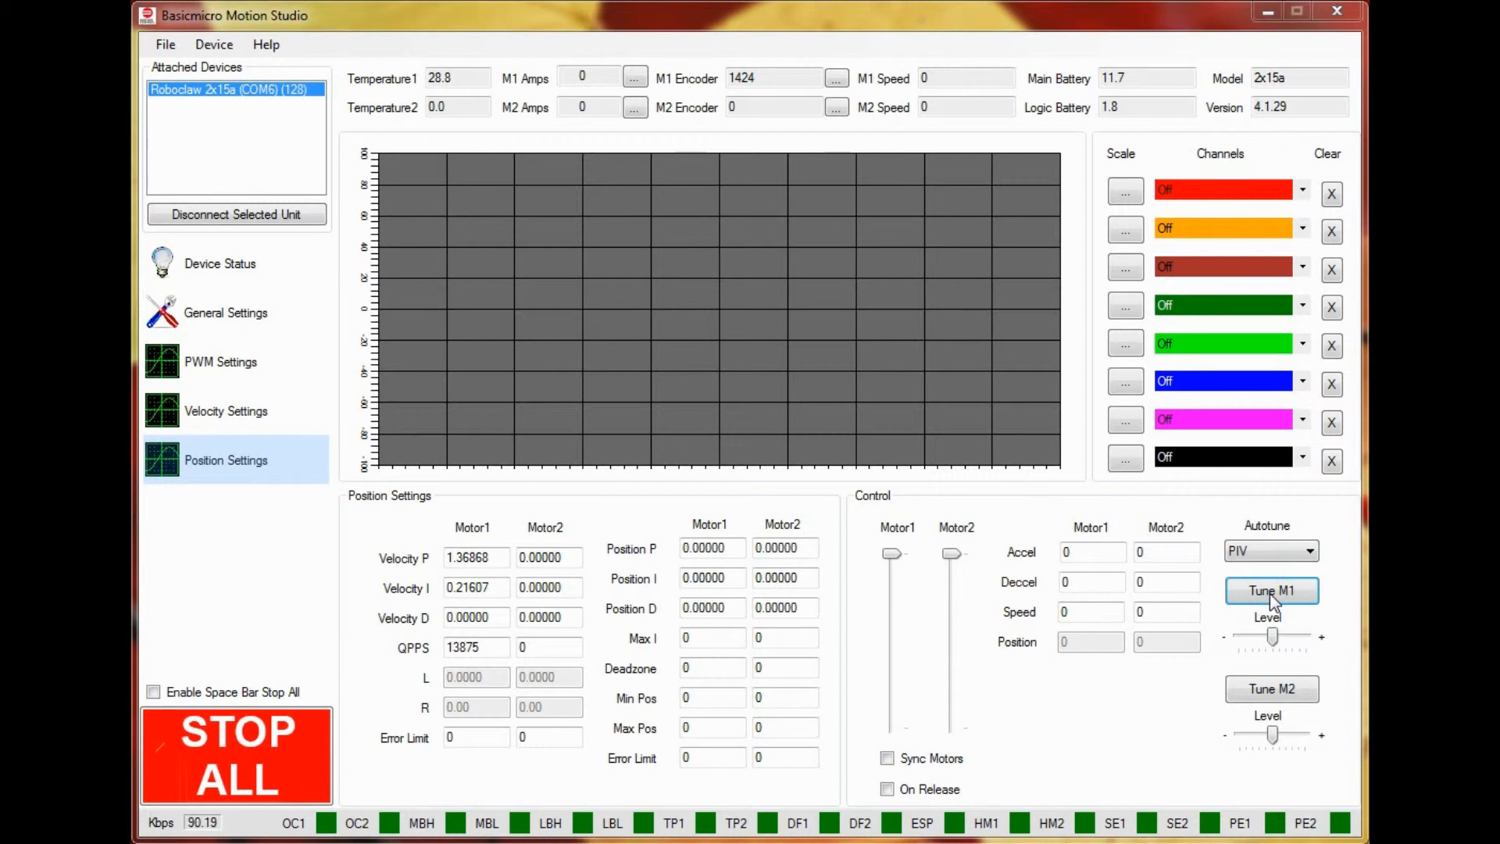
click(1270, 591)
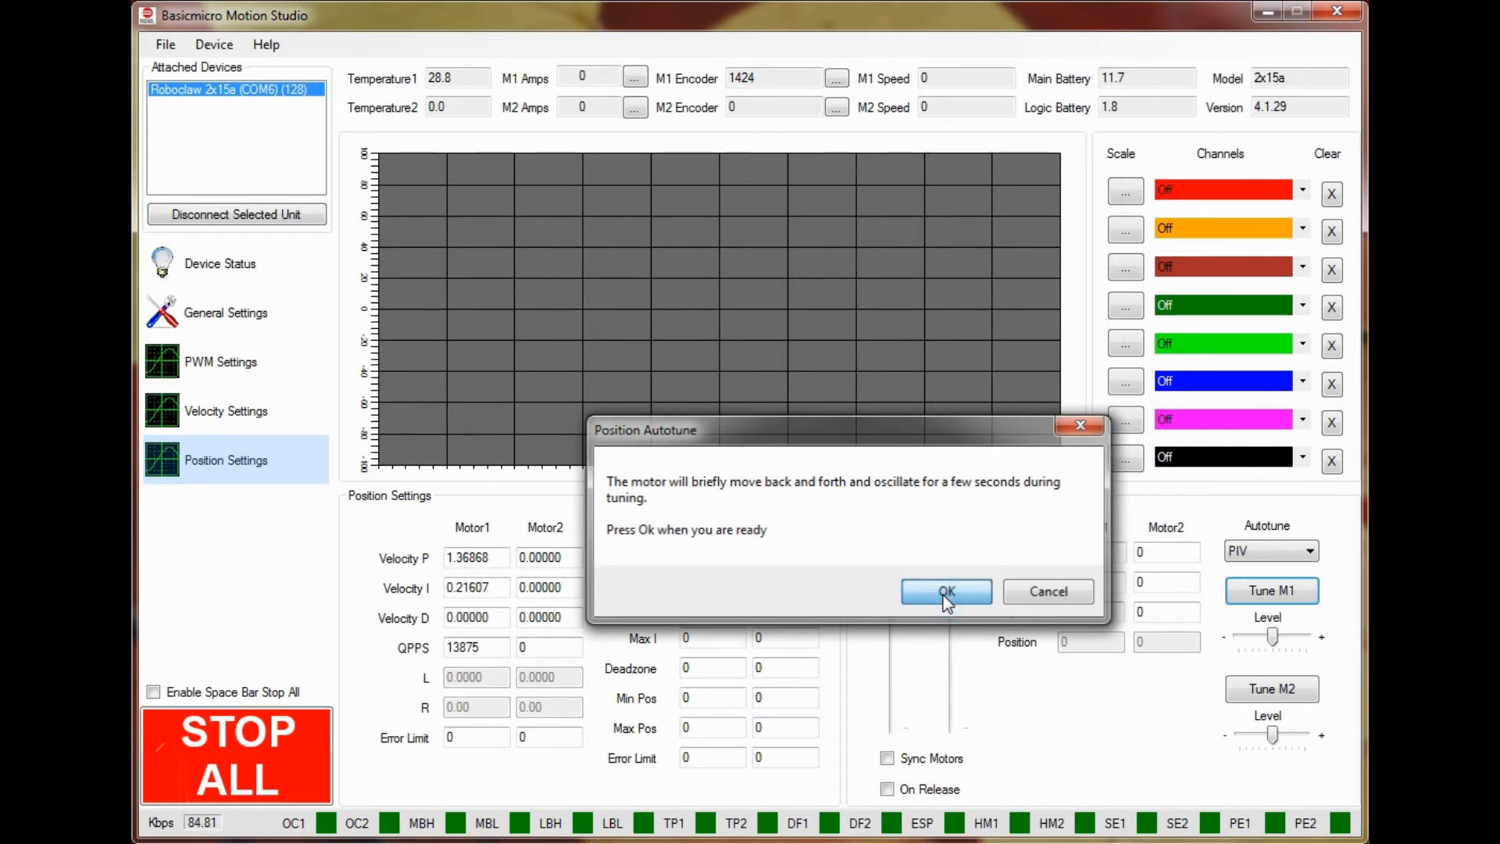
click(945, 590)
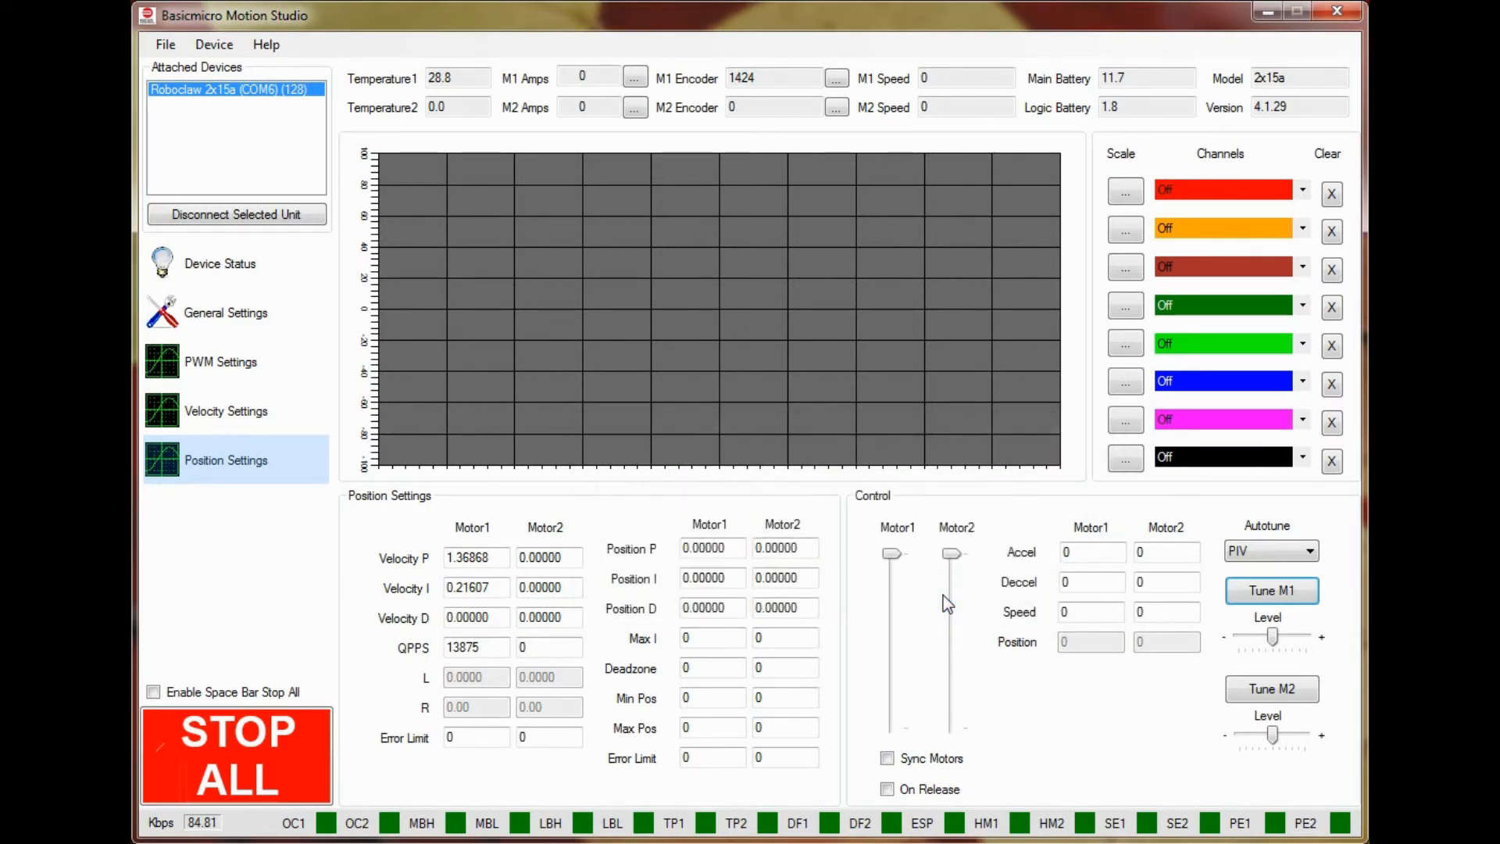